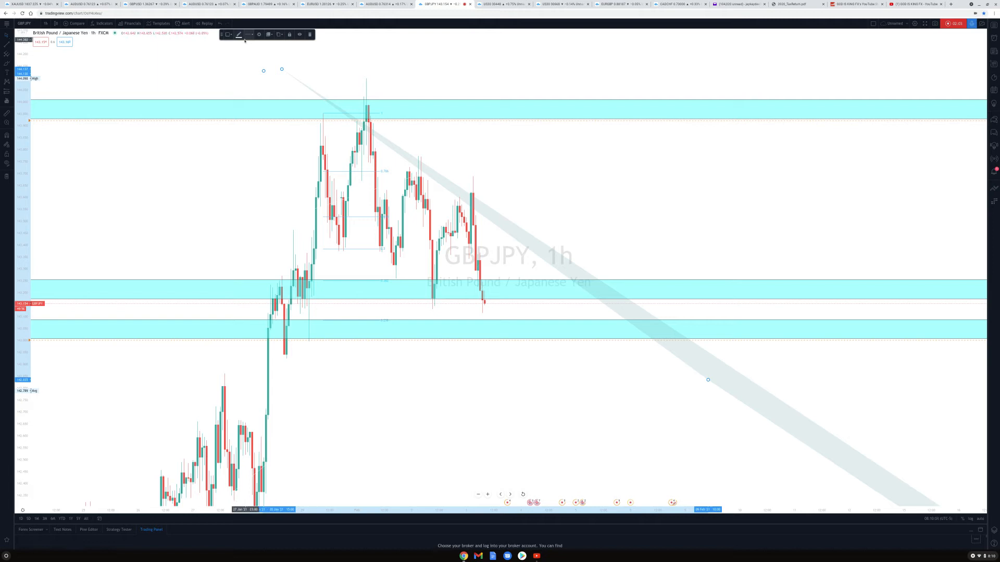
Draw descending trend lines from the swing highs with the Trend Line tool
left_click(238, 35)
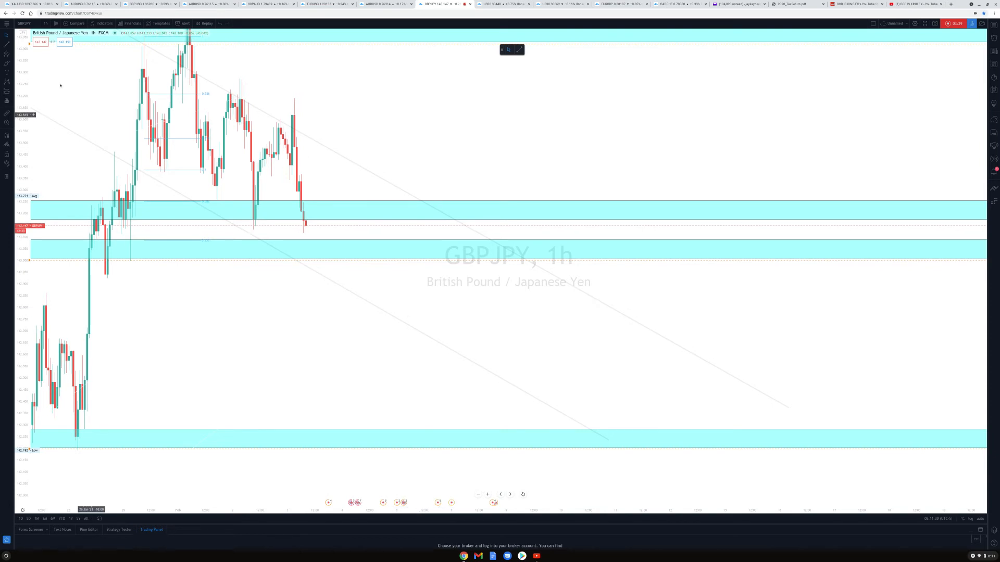
Switch the GBPJPY chart to the 1 week timeframe to compare the marked levels
left_click(45, 24)
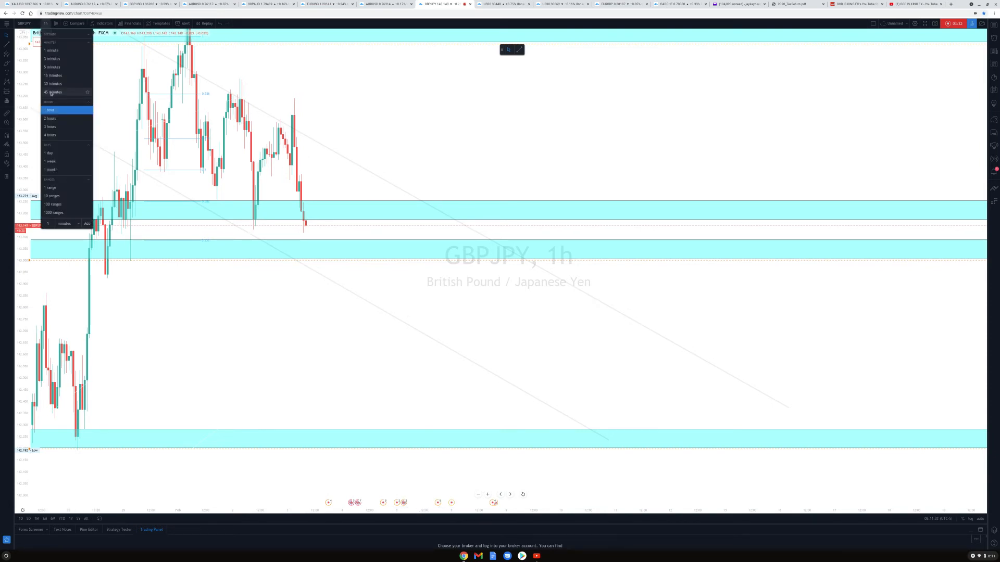
left_click(50, 109)
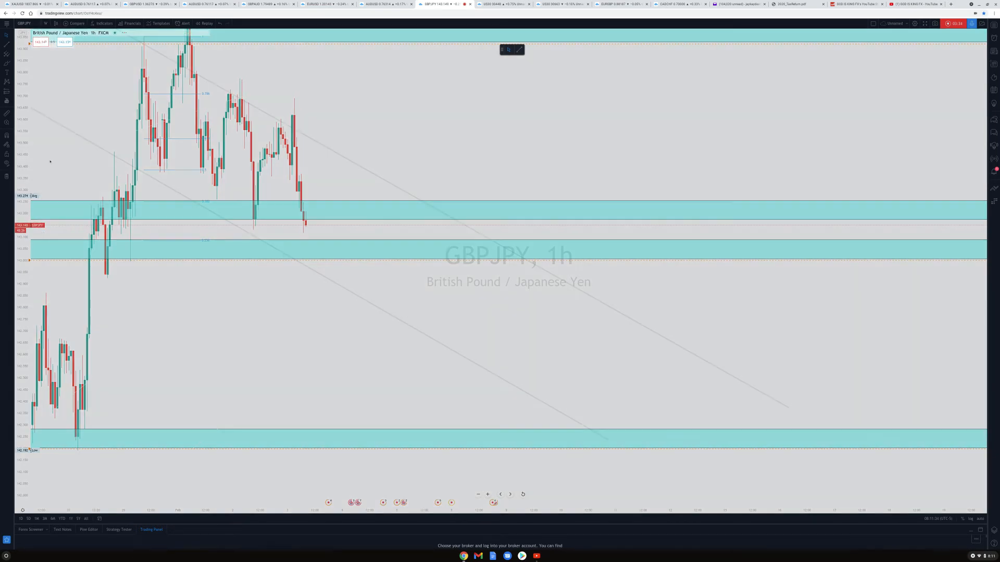
left_click(94, 32)
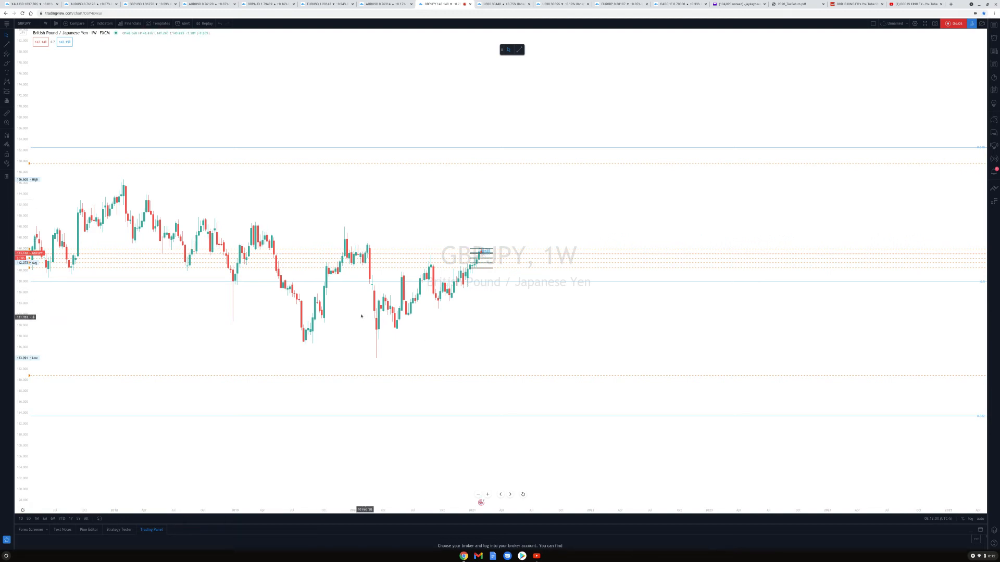
mouse_move(480, 351)
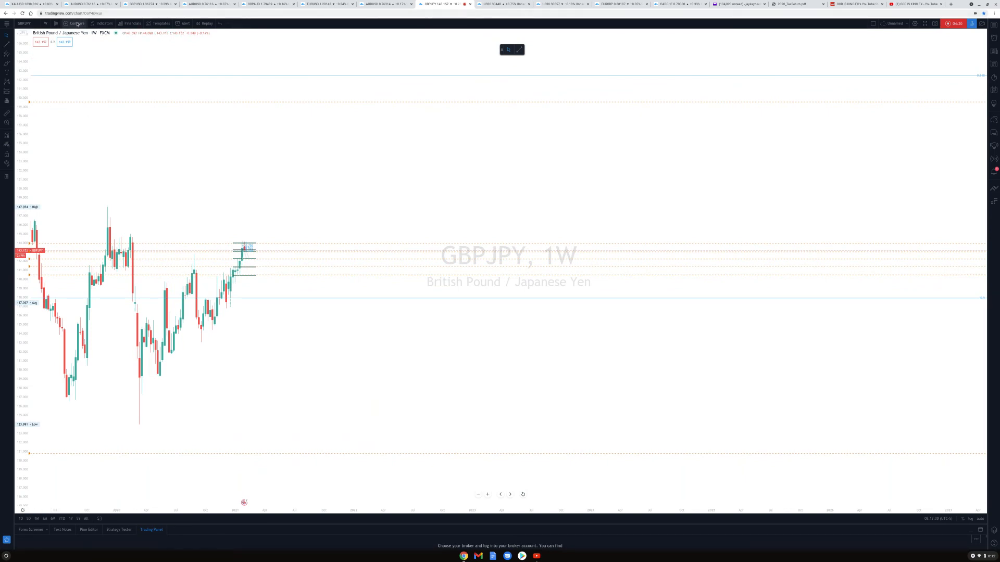
Return the chart to the 1 hour timeframe and show the text and label annotation choices
left_click(44, 24)
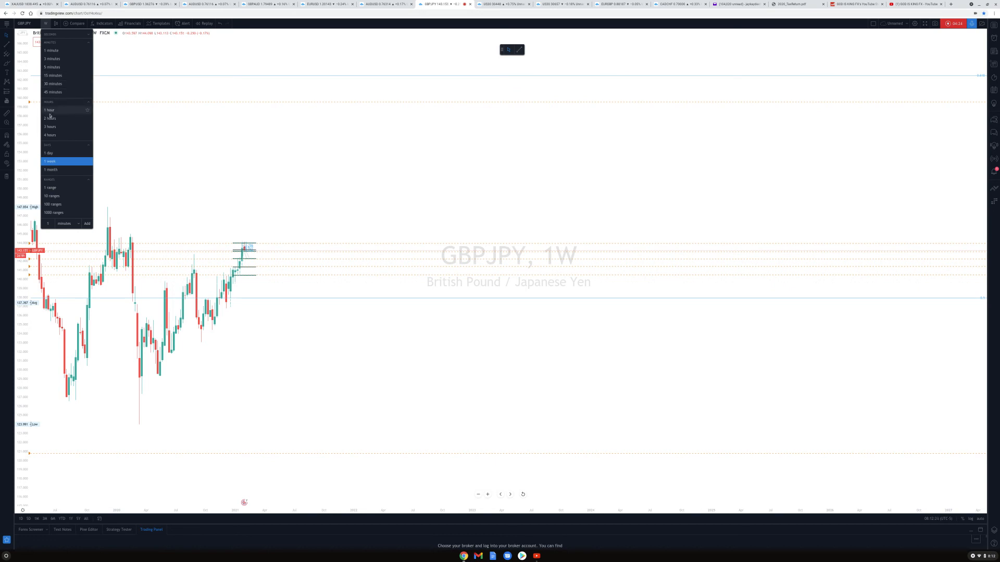
left_click(49, 161)
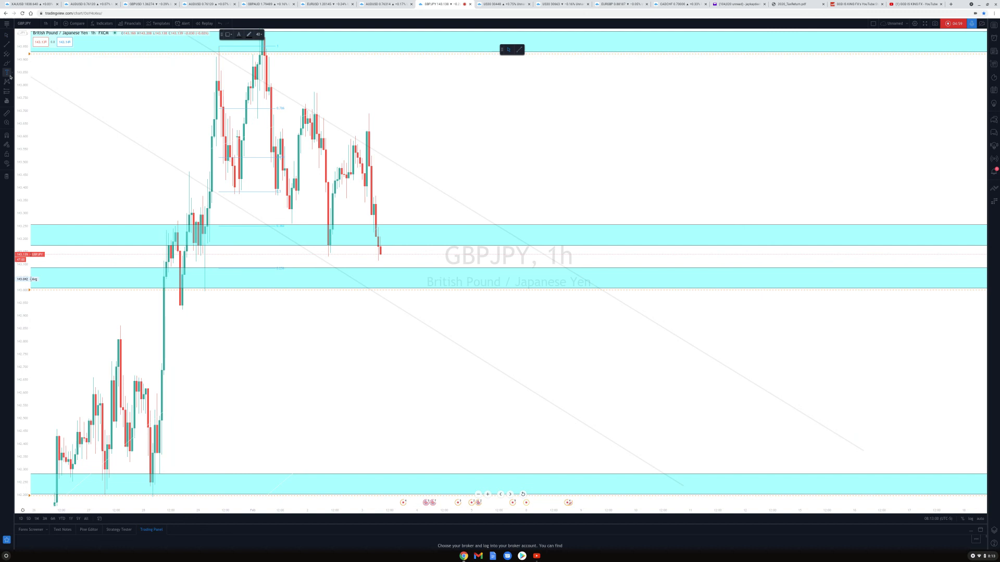
left_click(7, 72)
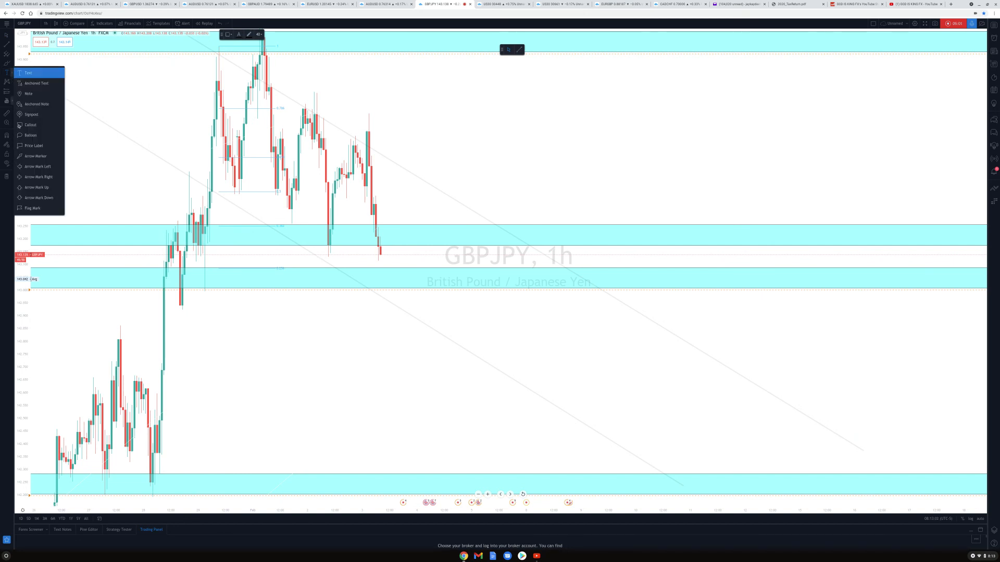